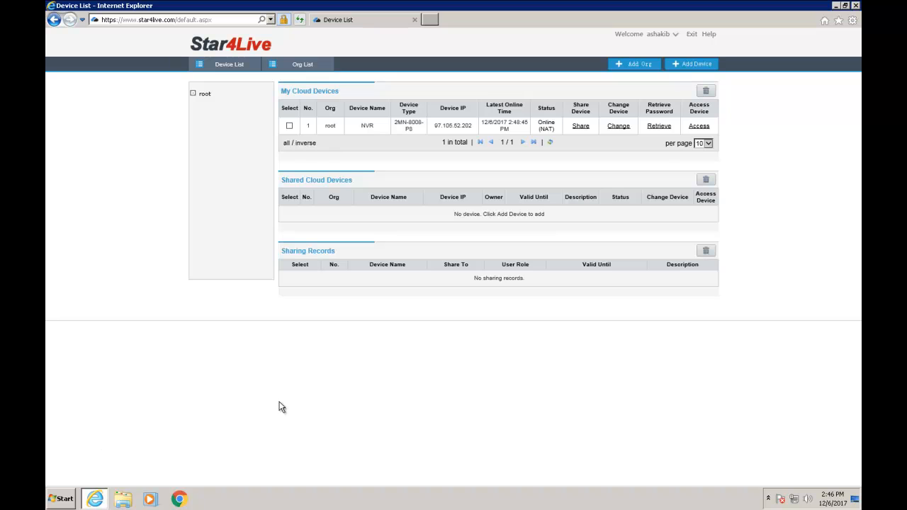
pyautogui.moveTo(705, 228)
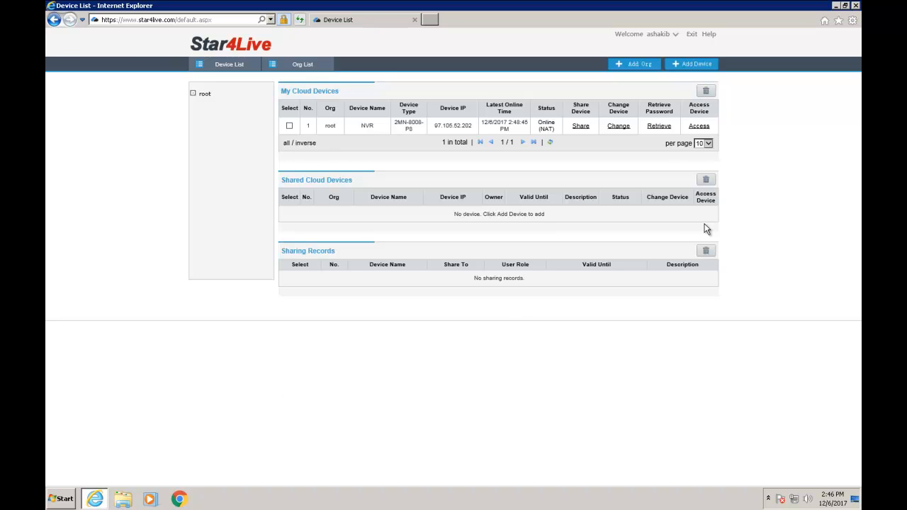
pyautogui.moveTo(722, 144)
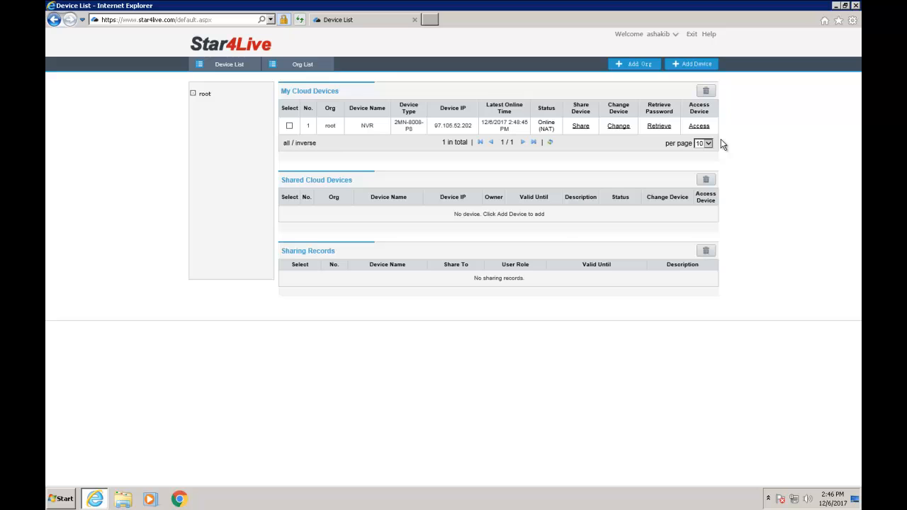
pyautogui.moveTo(592, 125)
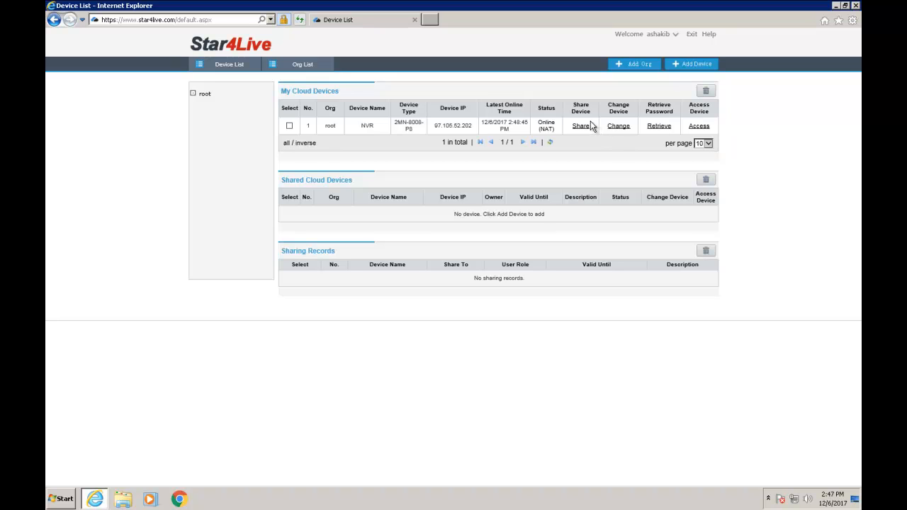
pyautogui.moveTo(629, 147)
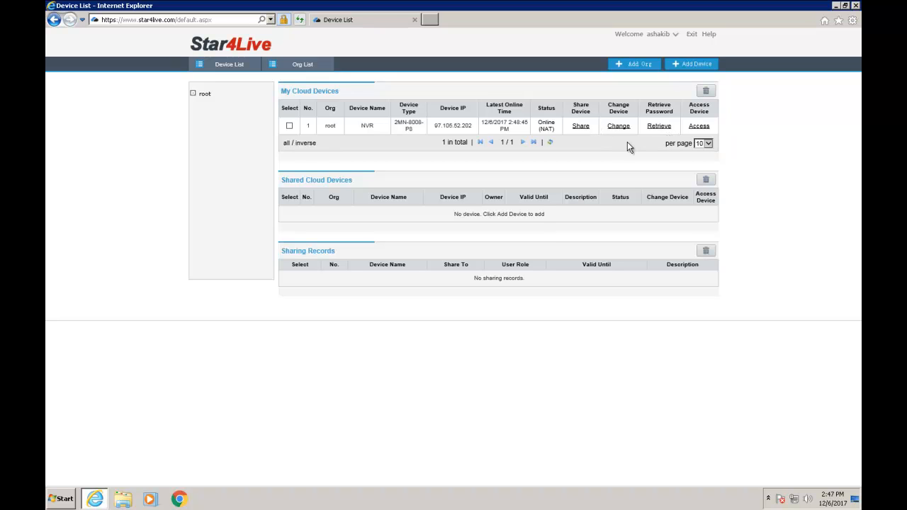
pyautogui.moveTo(616, 147)
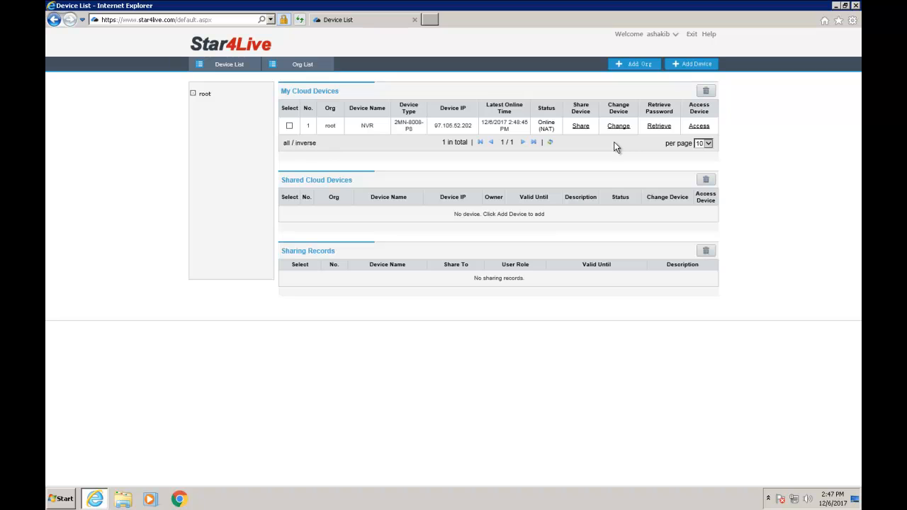
pyautogui.moveTo(685, 133)
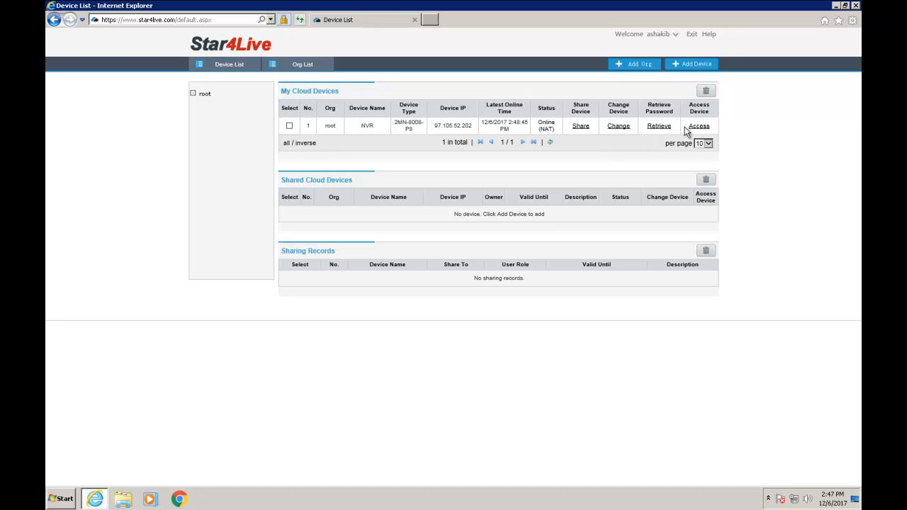
pyautogui.moveTo(626, 129)
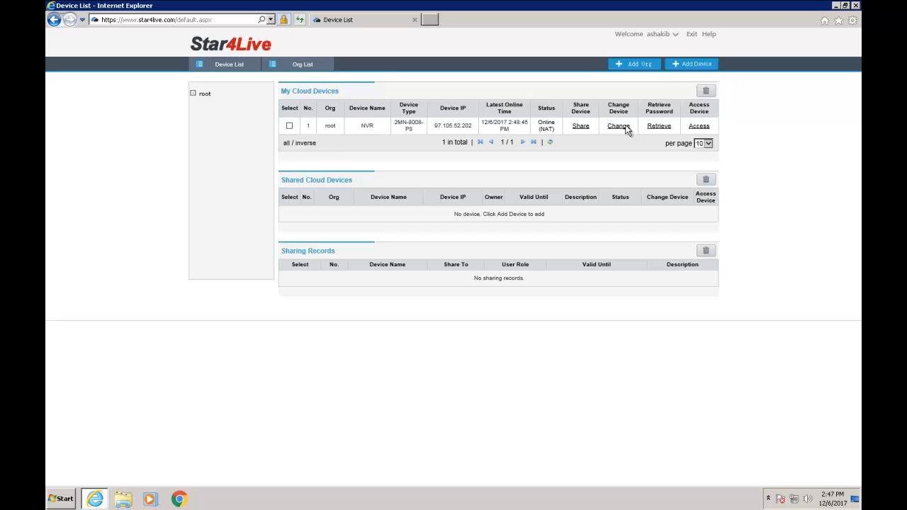
pyautogui.moveTo(658, 124)
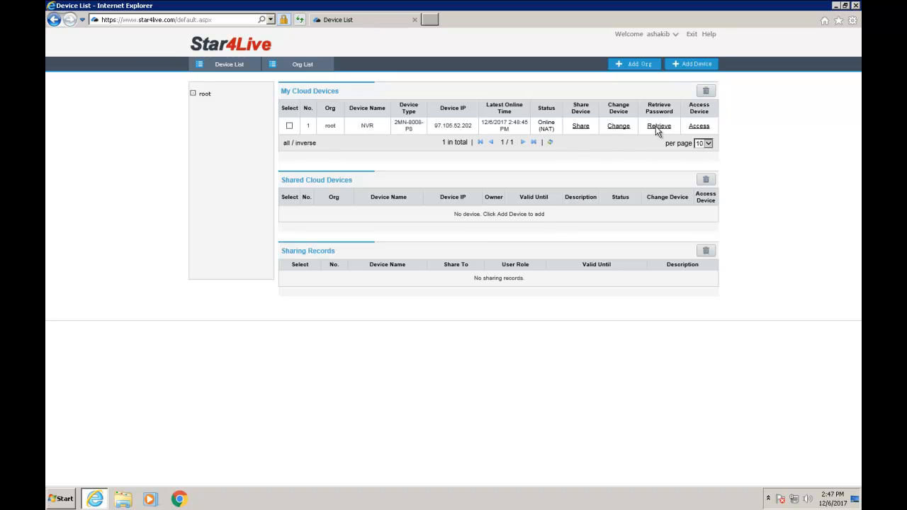
pyautogui.moveTo(606, 128)
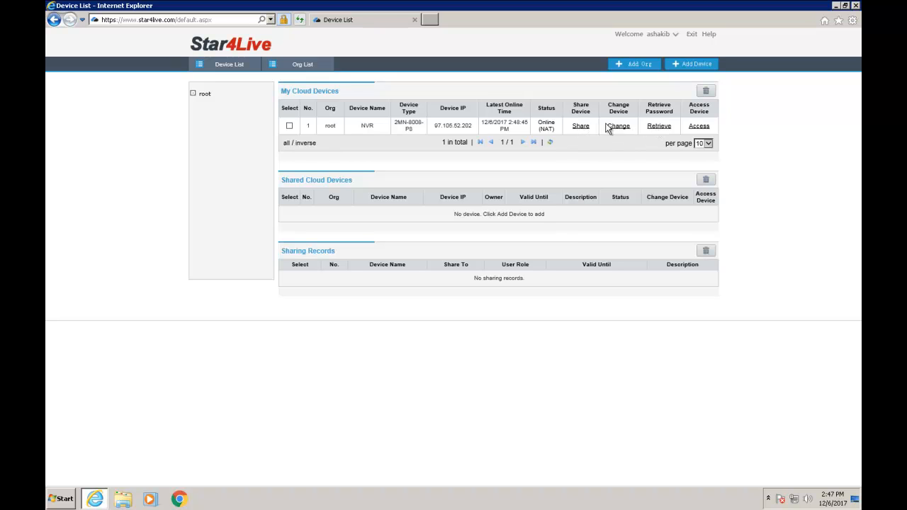
# - Launch the NVR's web interface from the device list, allowing the blocked pop-up once
pyautogui.click(618, 124)
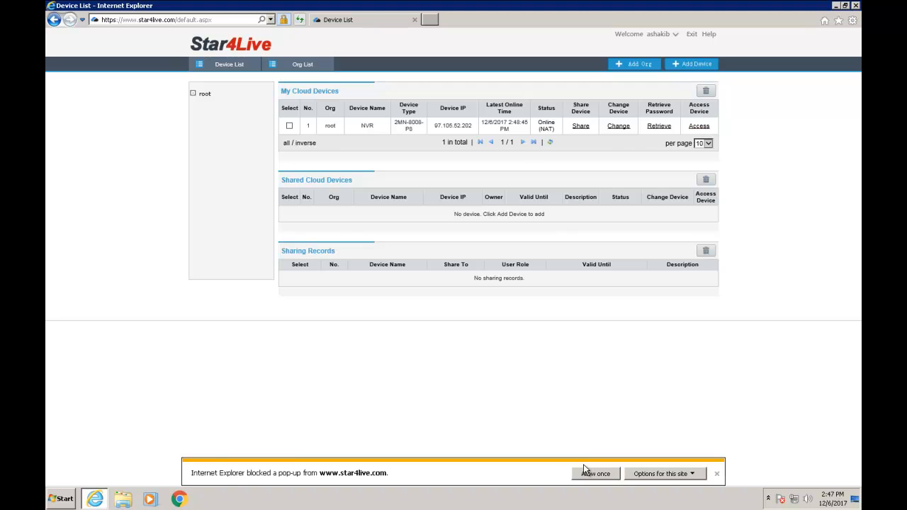
pyautogui.click(595, 473)
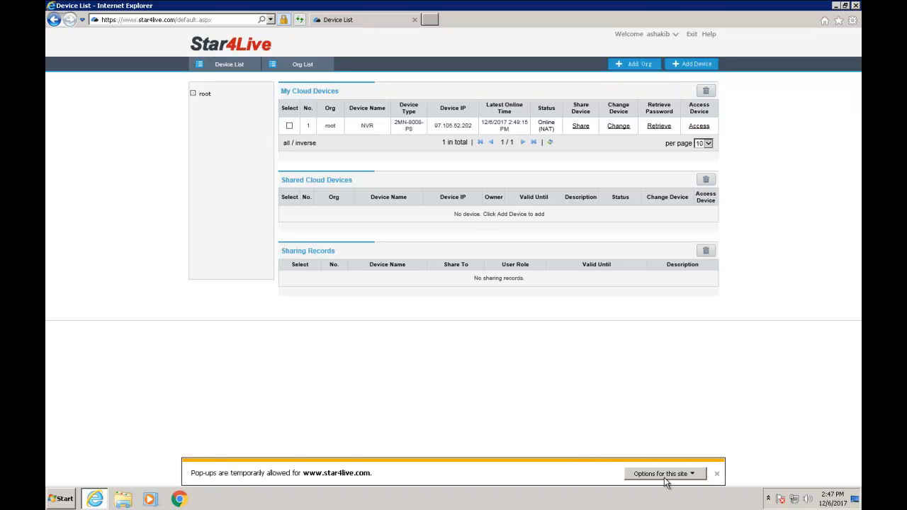
pyautogui.click(716, 473)
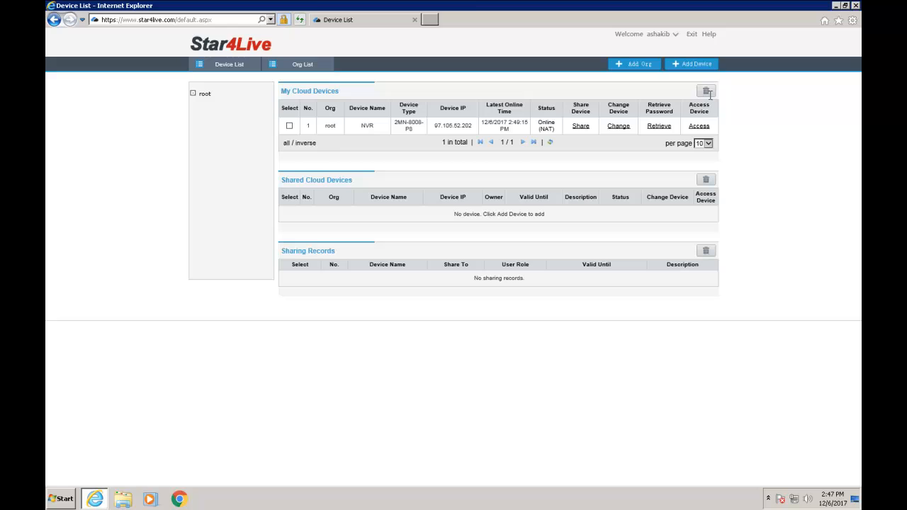
pyautogui.click(698, 124)
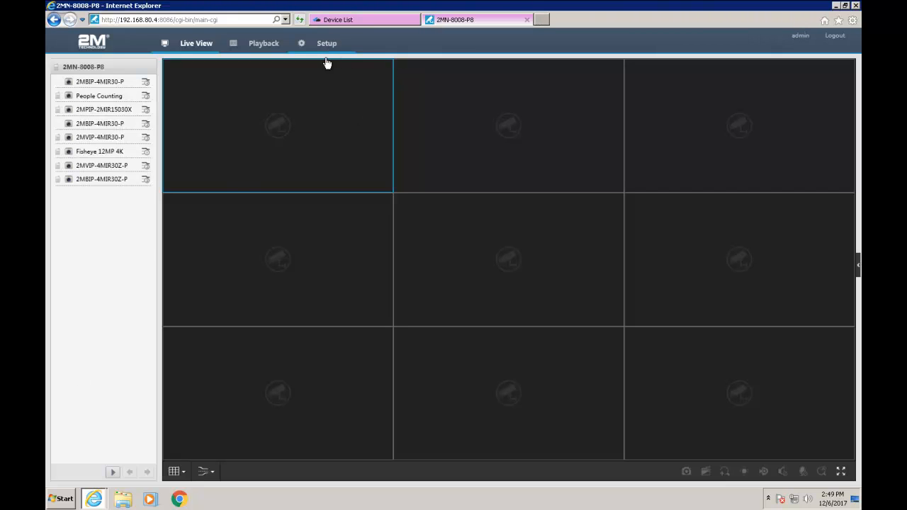
# - Go to Setup > User in the NVR interface and begin adding a new account
pyautogui.click(326, 42)
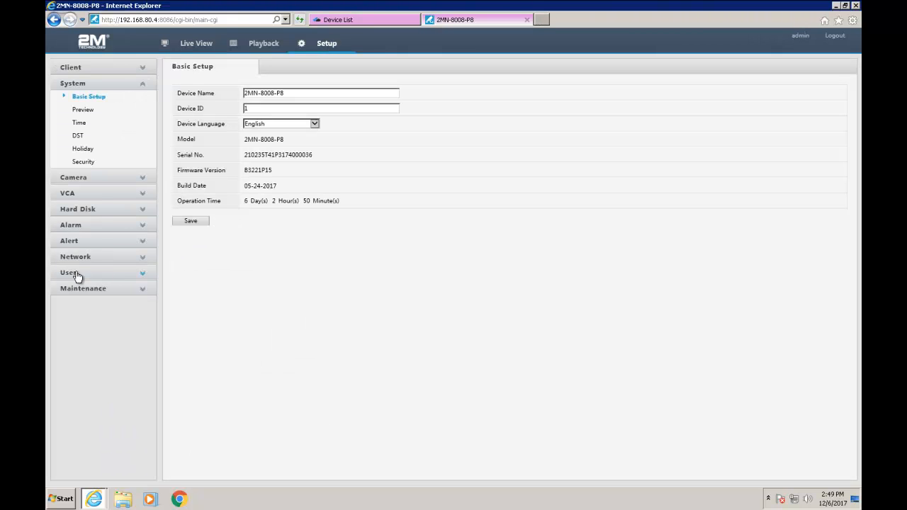
pyautogui.click(68, 272)
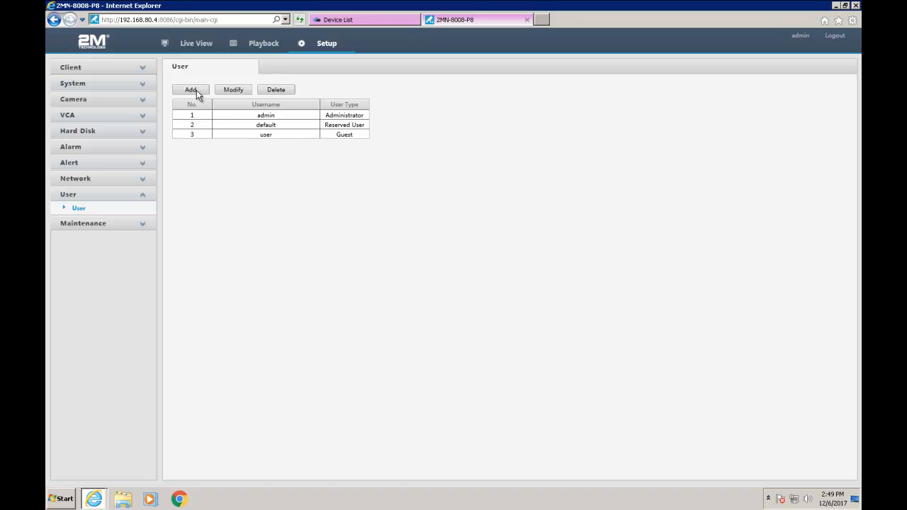
pyautogui.click(189, 89)
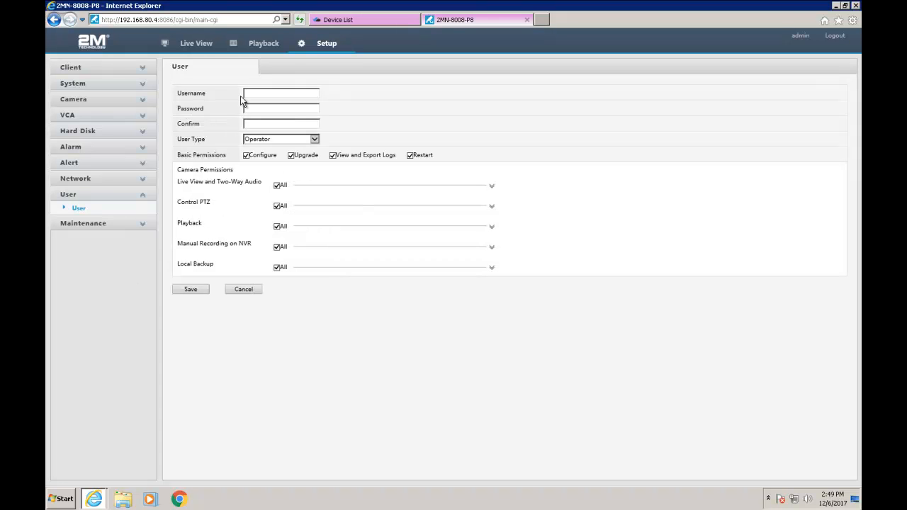
# - Save a new account 'user2' with password and User Type set to Guest
pyautogui.click(281, 94)
pyautogui.write('user2')
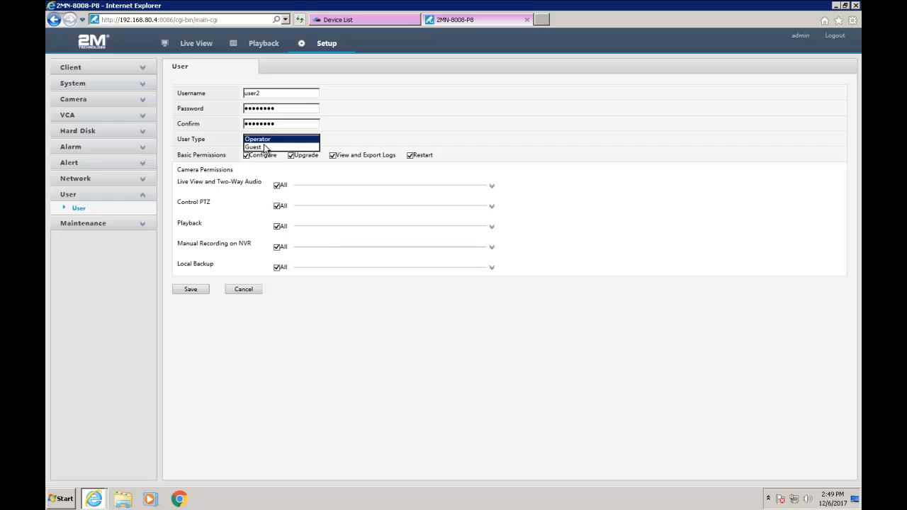
pyautogui.click(281, 139)
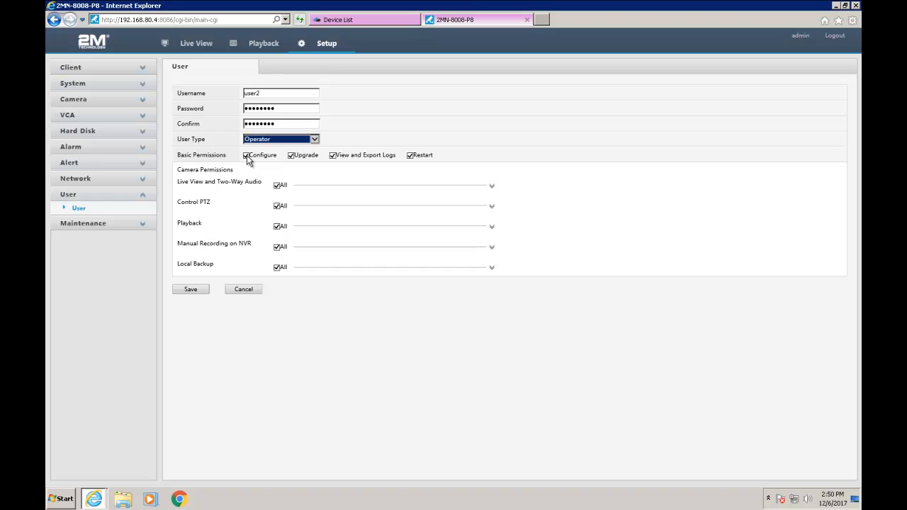
pyautogui.click(280, 139)
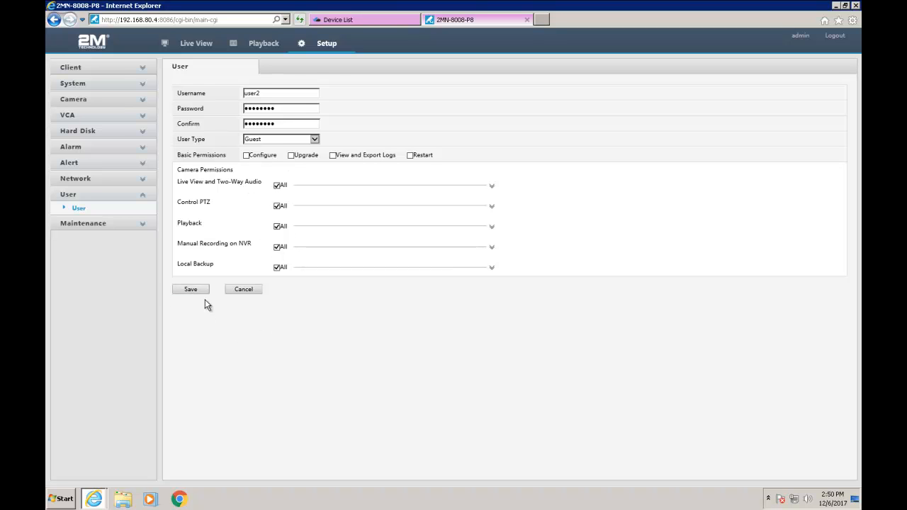
pyautogui.click(190, 289)
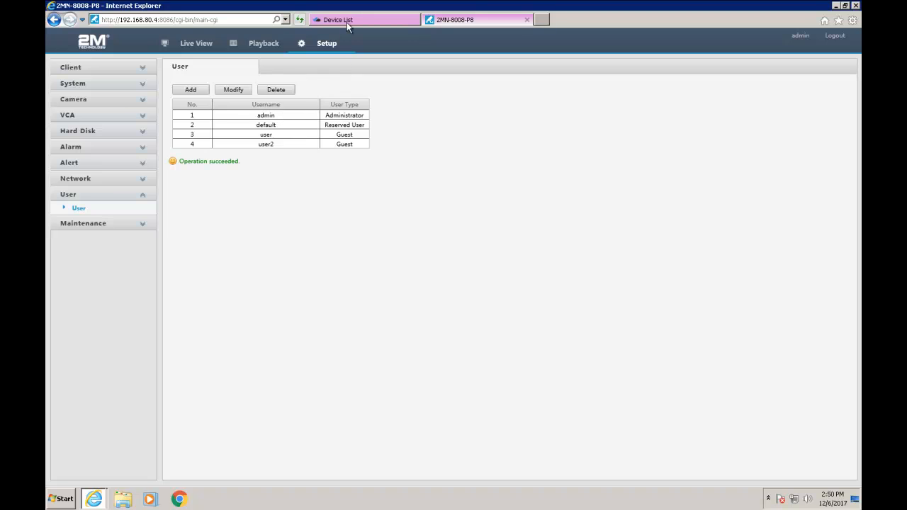
# - Back in Star4Live, check the NVR's Share form User Rights, keeping admin, and return
pyautogui.click(337, 19)
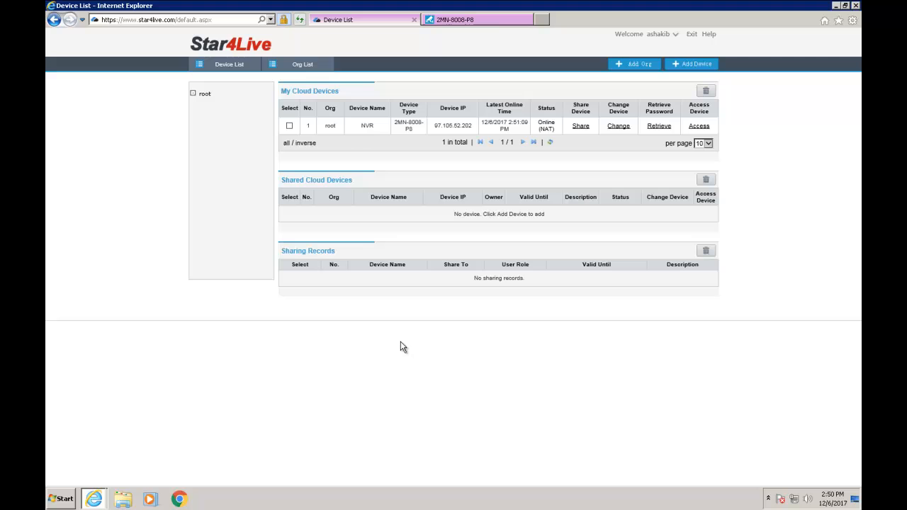
pyautogui.moveTo(581, 125)
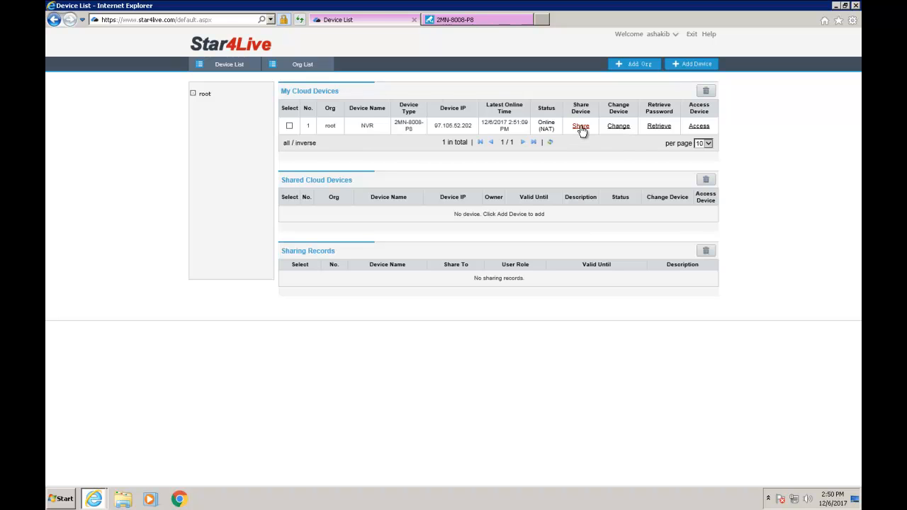
pyautogui.click(581, 125)
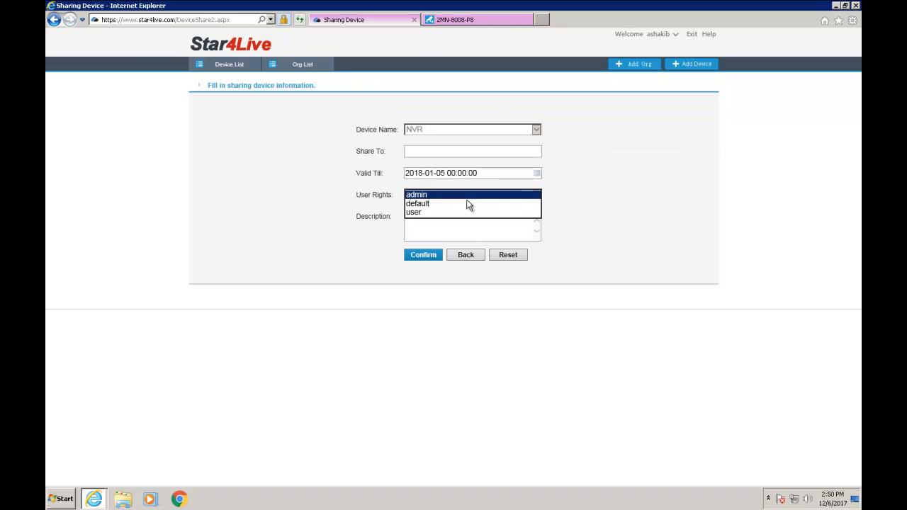
pyautogui.click(417, 194)
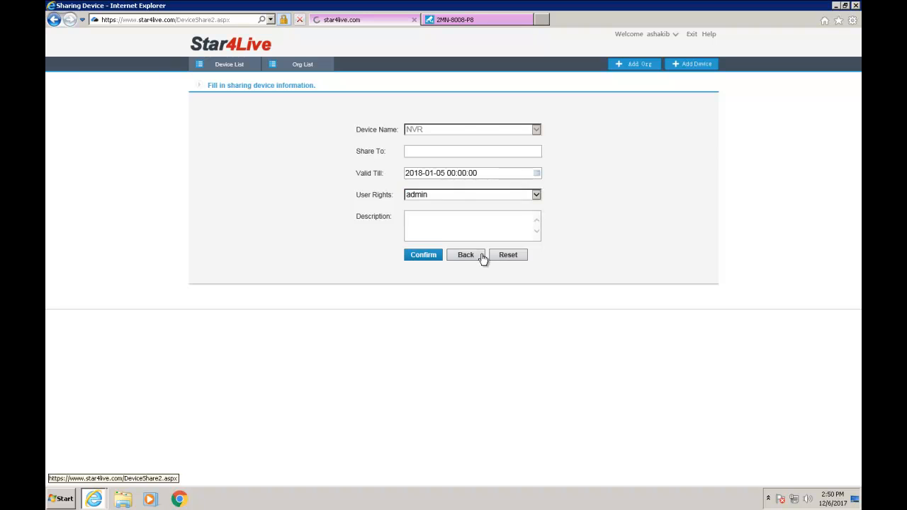
pyautogui.click(465, 255)
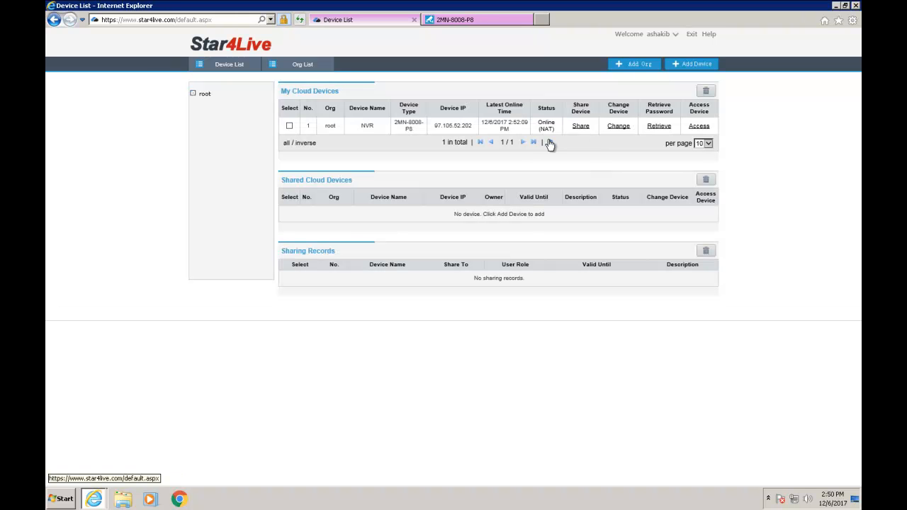
# - Reopen the Share form to confirm user2 appears under User Rights, then return to the device list
pyautogui.click(580, 124)
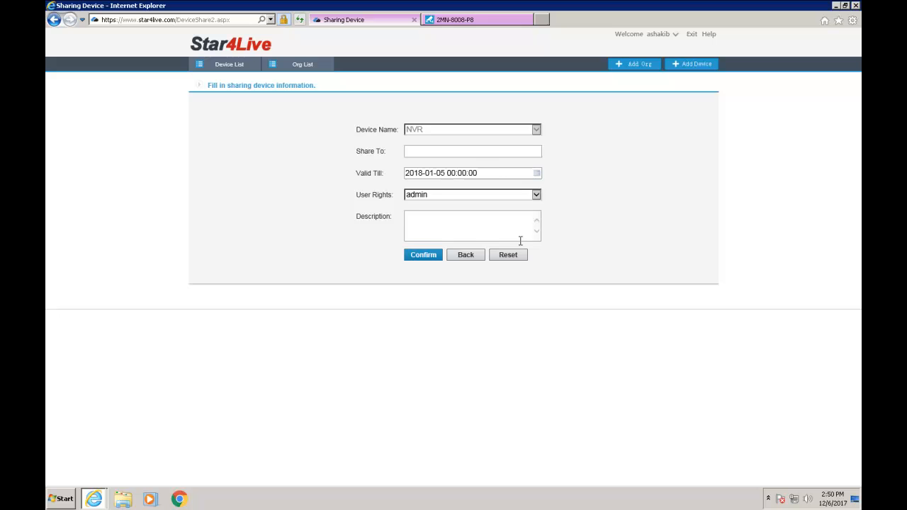
pyautogui.click(472, 194)
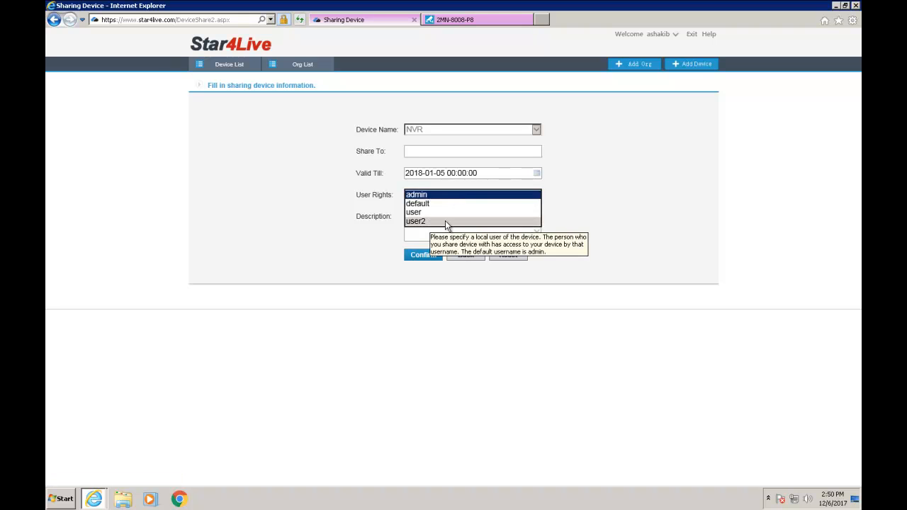
pyautogui.click(416, 194)
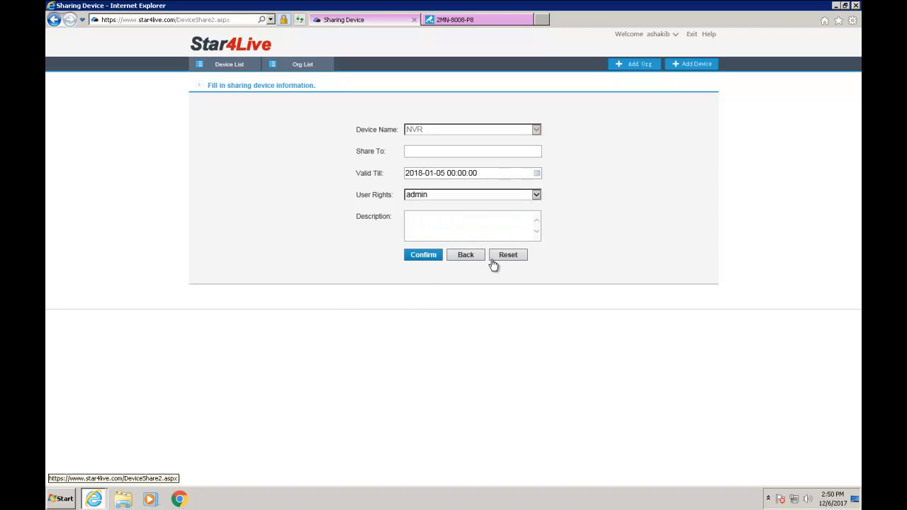
pyautogui.click(465, 255)
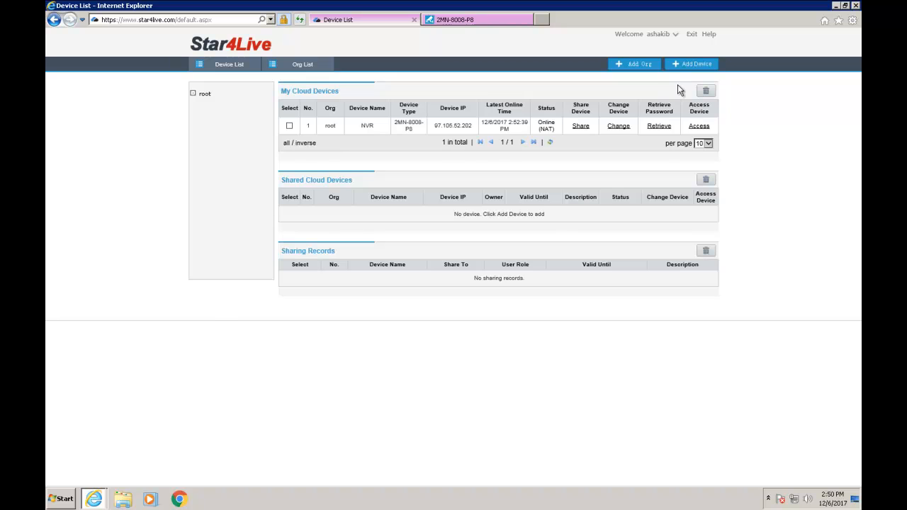